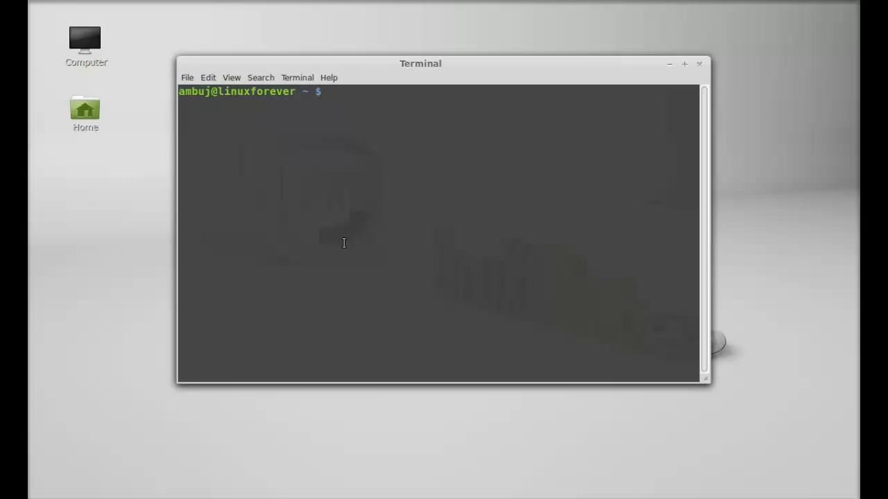
Step: Run 'sudo apt-get install gufw' in Terminal and authenticate with the administrator password
{"action": "type", "text": "sudo apt-"}
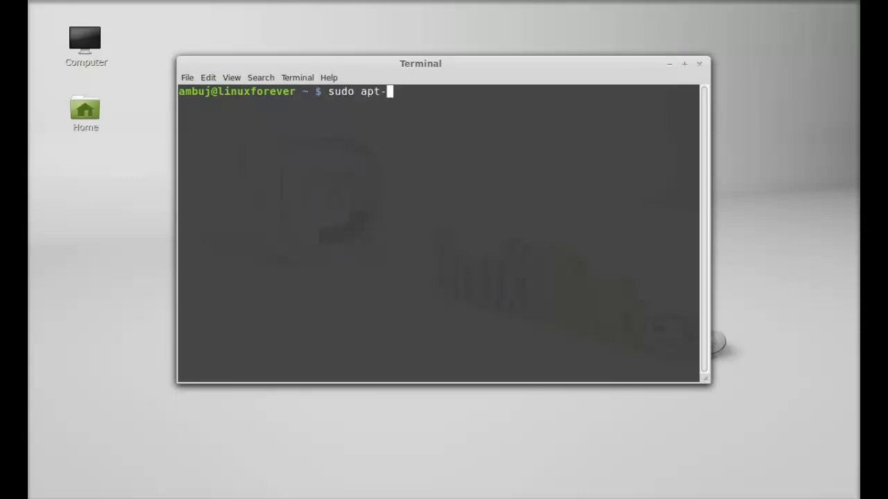
{"action": "type", "text": "get instal"}
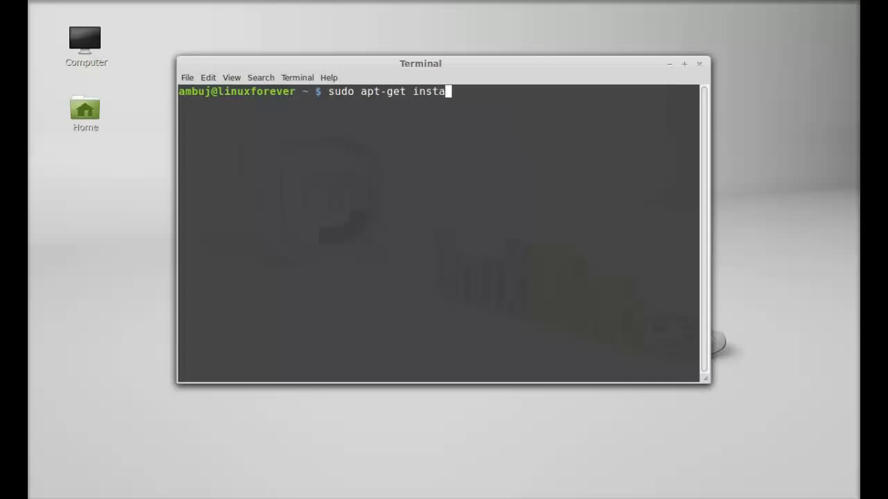
{"action": "type", "text": "ll gu"}
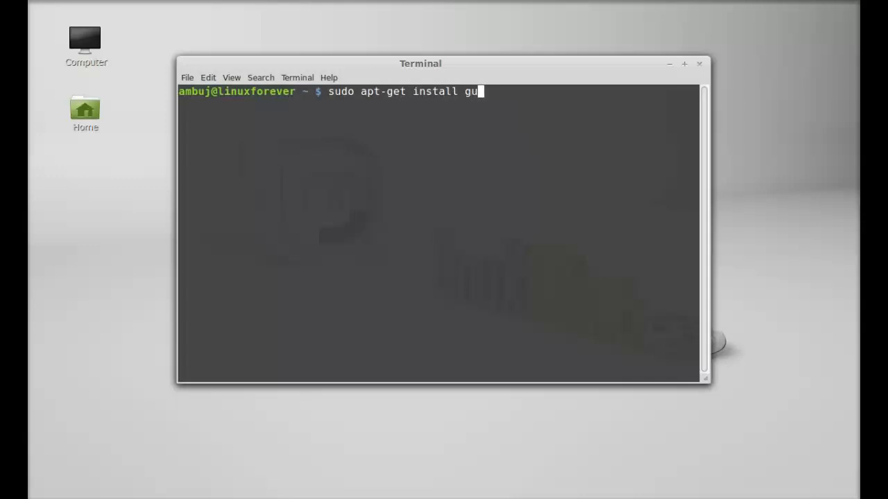
{"action": "type", "text": "fw"}
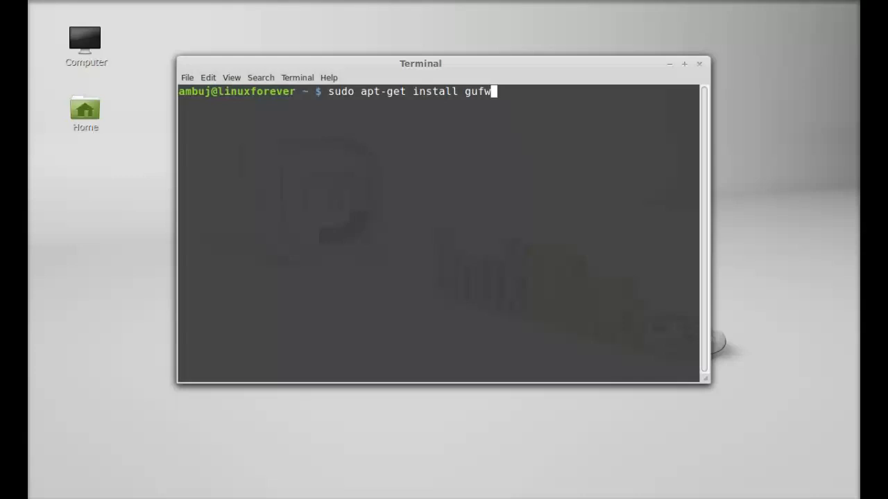
{"action": "key", "text": "Return"}
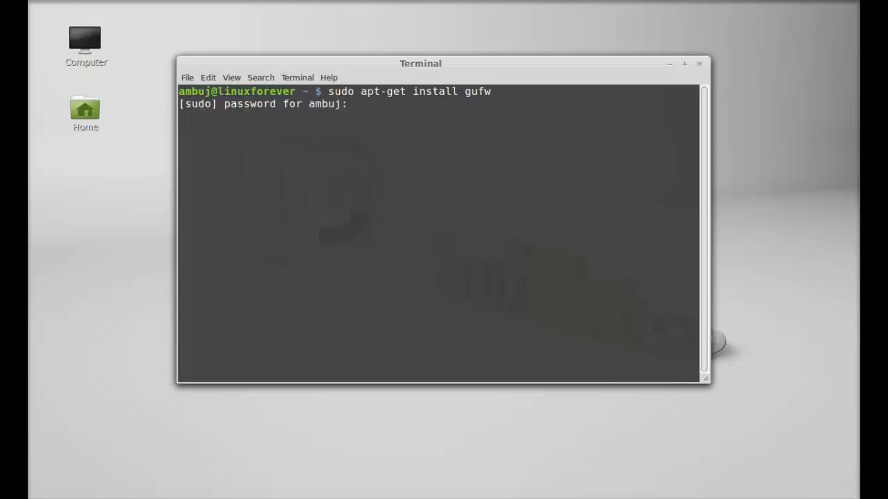
{"action": "key", "text": "Return"}
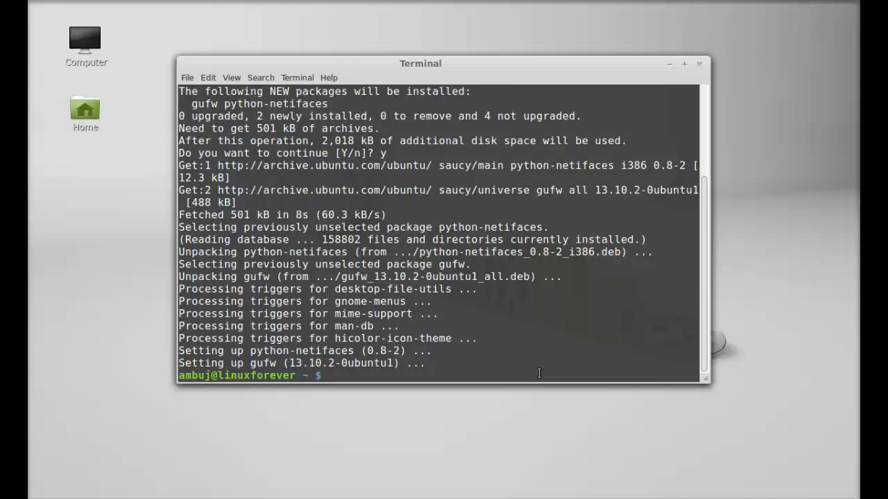
{"action": "mouse_move", "coordinate": [699, 68]}
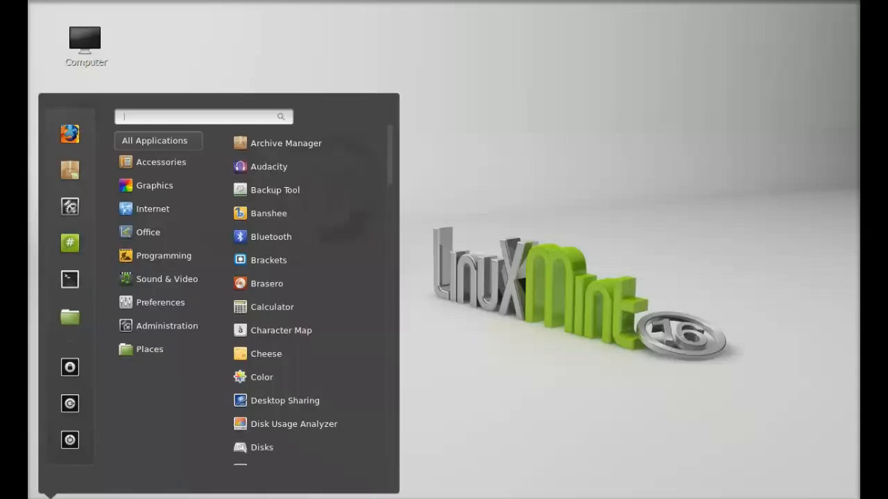
Step: Launch Firewall Configuration from the Mint menu search and authenticate to open Gufw
{"action": "type", "text": "fire"}
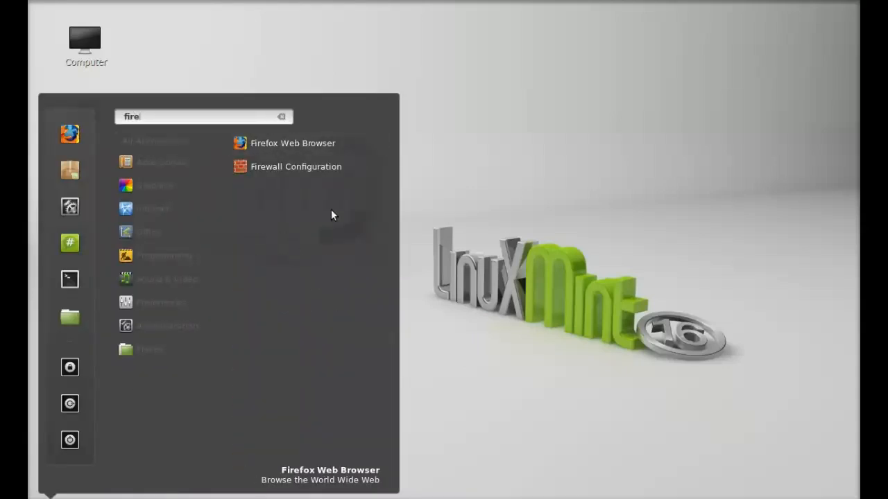
{"action": "left_click", "coordinate": [295, 166]}
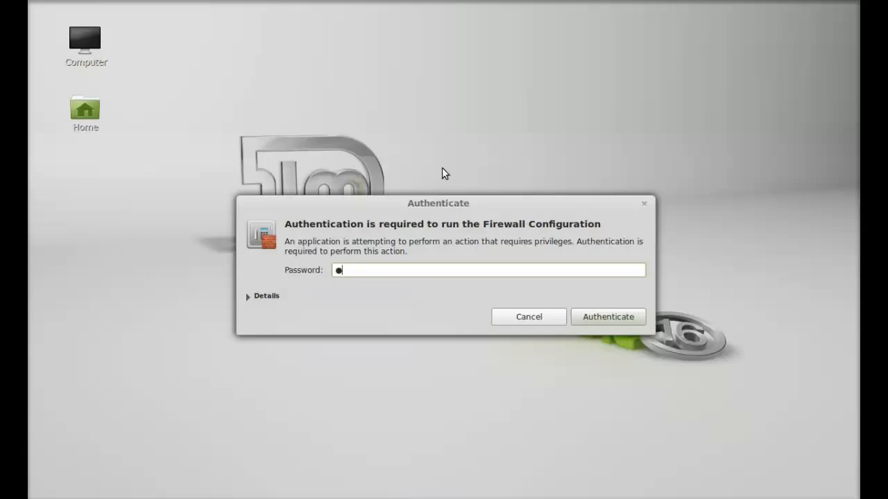
{"action": "type", "text": "password"}
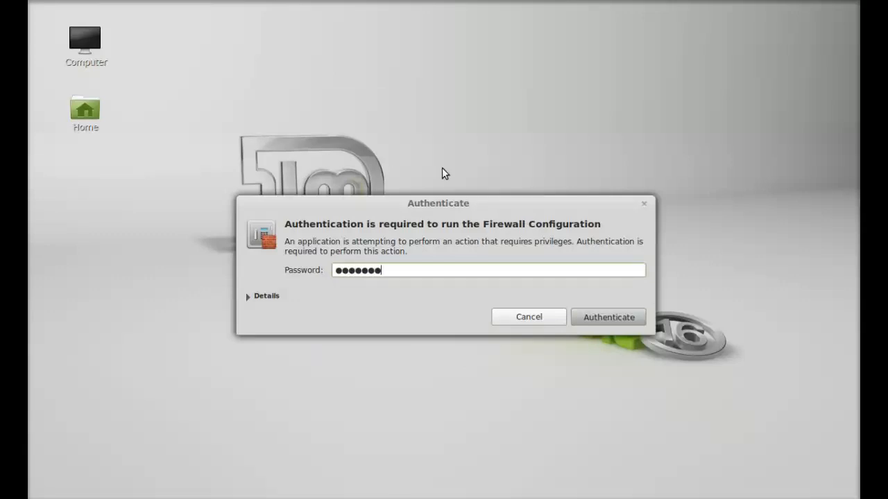
{"action": "left_click", "coordinate": [607, 316]}
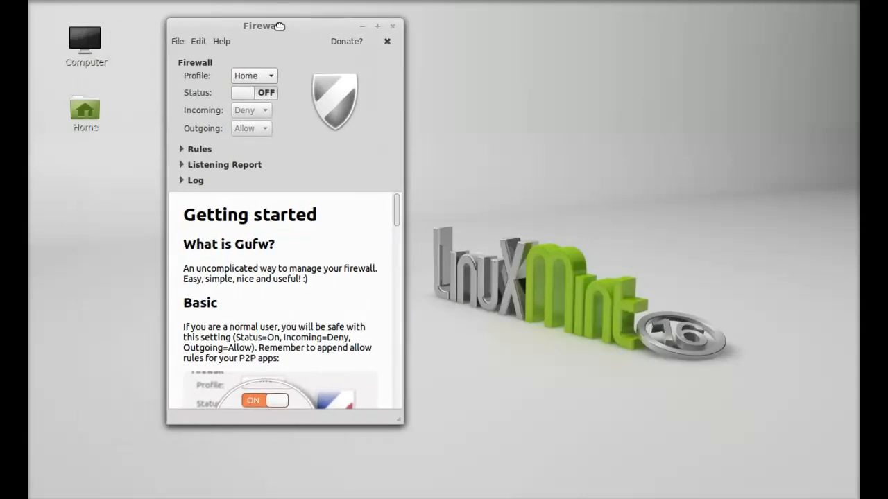
Step: Move the Gufw window toward the centre, browse Getting started and keep Home as the profile
{"action": "left_click_drag", "start_coordinate": [264, 27], "coordinate": [339, 54]}
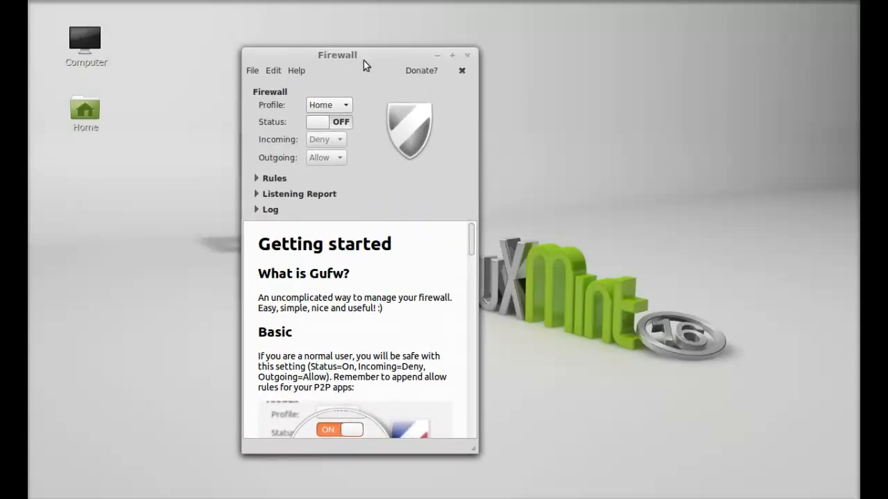
{"action": "mouse_move", "coordinate": [350, 75]}
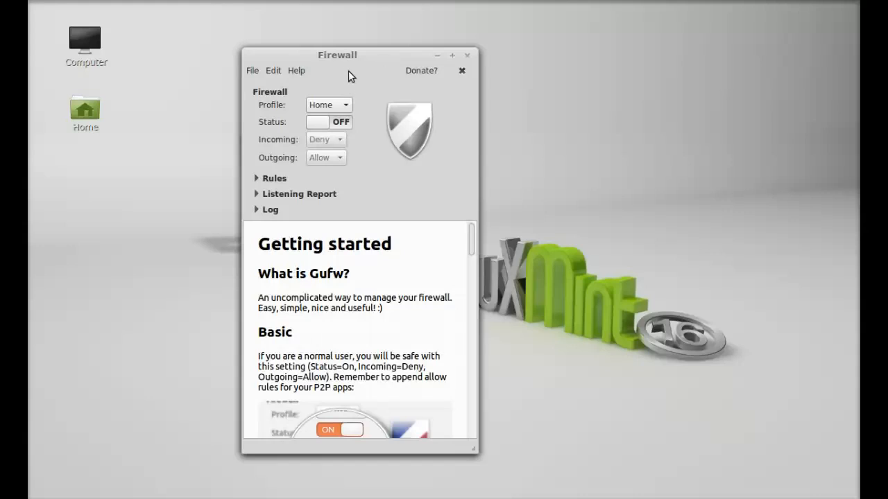
{"action": "mouse_move", "coordinate": [477, 272]}
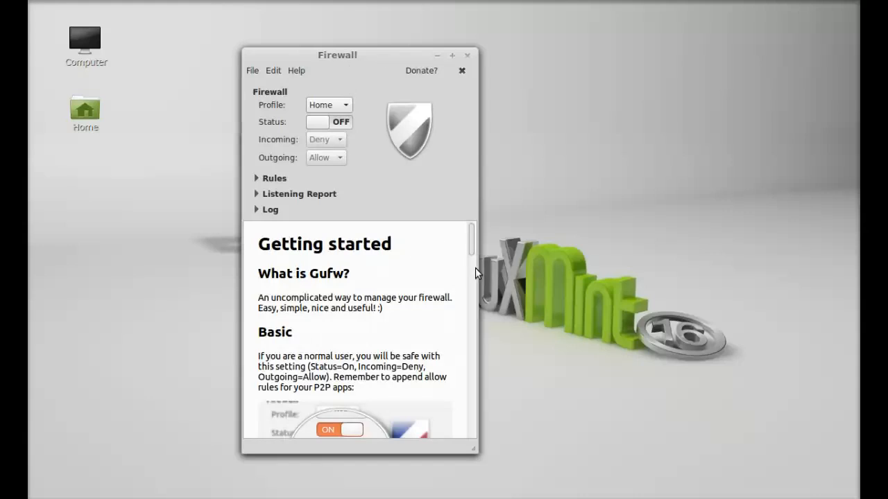
{"action": "scroll", "scroll_direction": "down", "scroll_amount": 3}
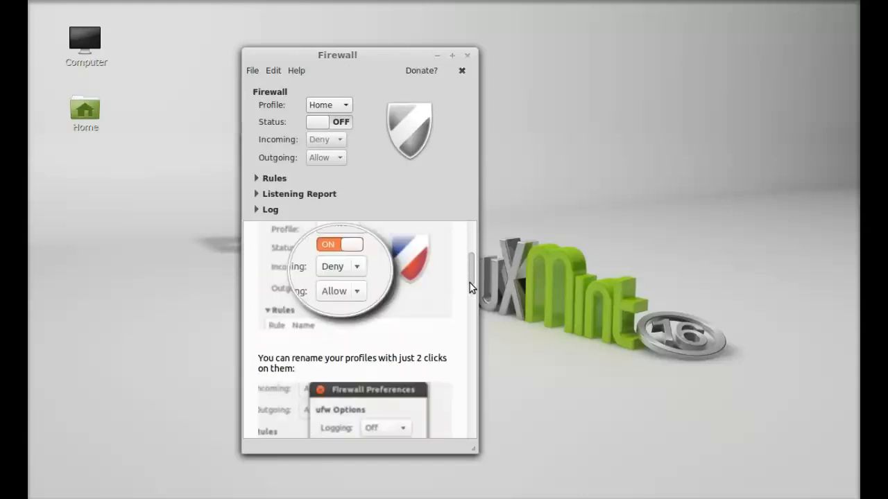
{"action": "scroll", "scroll_direction": "up", "scroll_amount": 3}
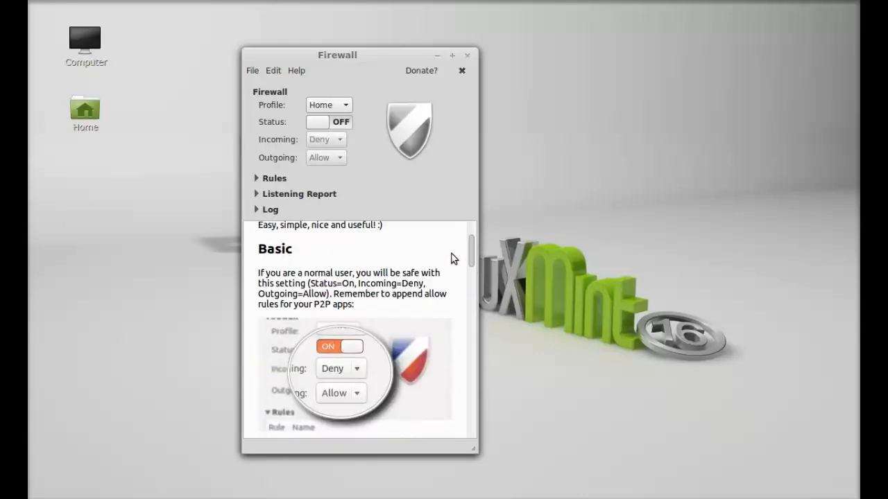
{"action": "scroll", "scroll_direction": "up", "scroll_amount": 3}
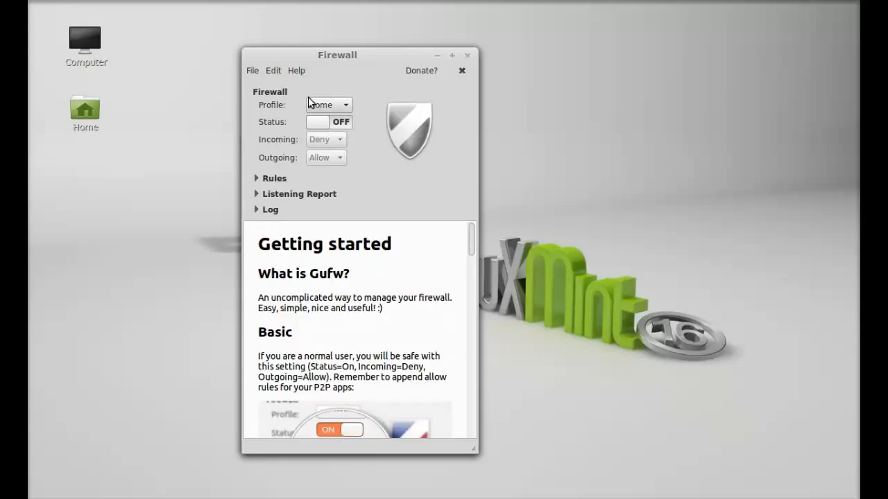
{"action": "left_click", "coordinate": [327, 105]}
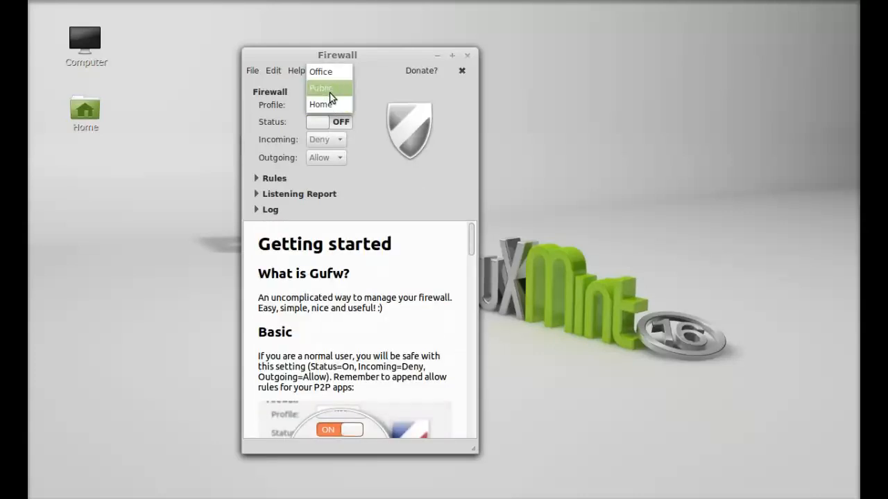
{"action": "mouse_move", "coordinate": [330, 106]}
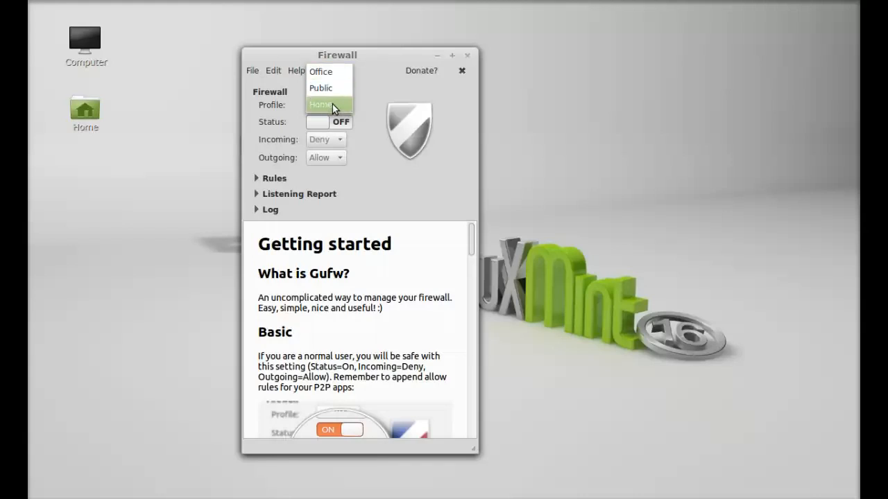
{"action": "left_click", "coordinate": [322, 106]}
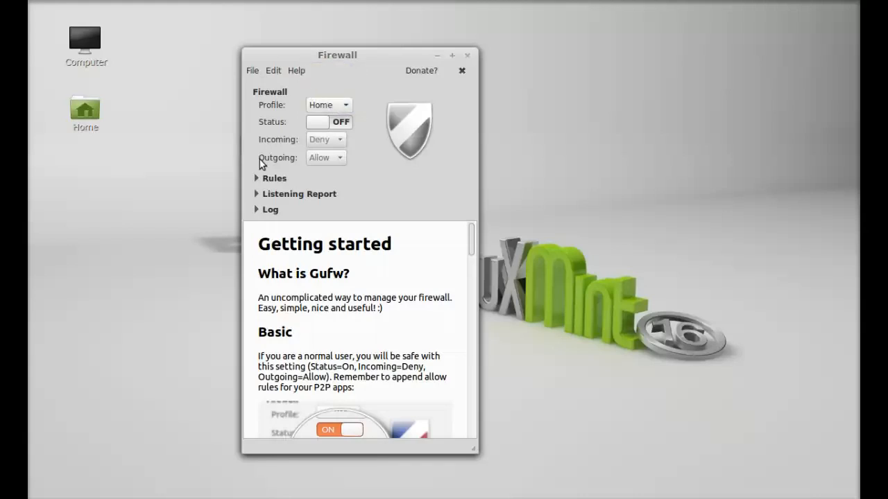
{"action": "mouse_move", "coordinate": [340, 125]}
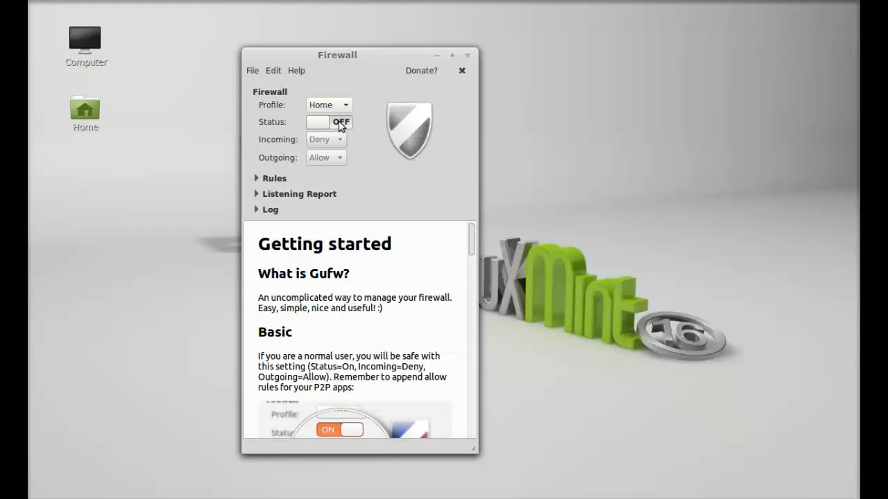
{"action": "mouse_move", "coordinate": [326, 128]}
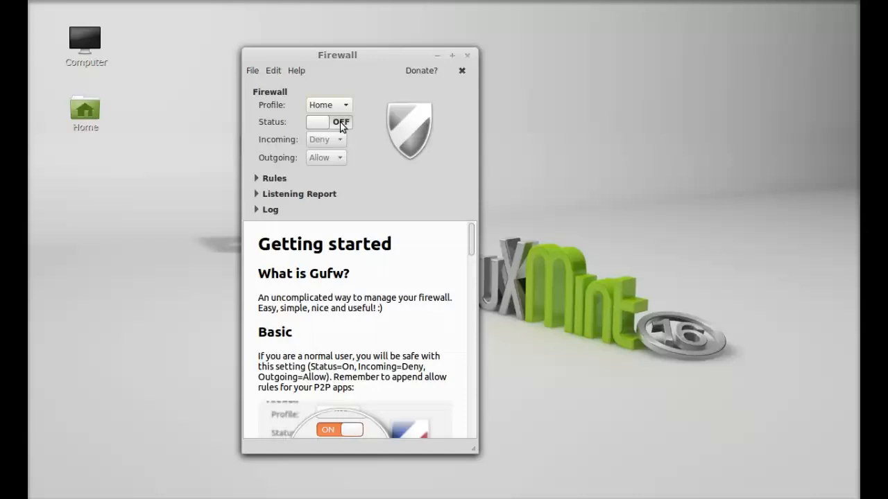
Step: Switch the firewall Status to ON under the Home profile
{"action": "left_click", "coordinate": [328, 122]}
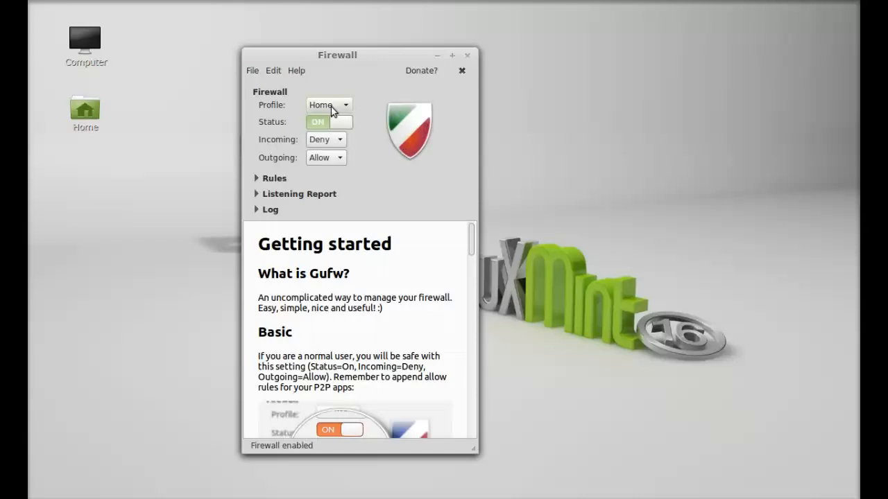
{"action": "left_click_drag", "start_coordinate": [335, 56], "coordinate": [353, 55]}
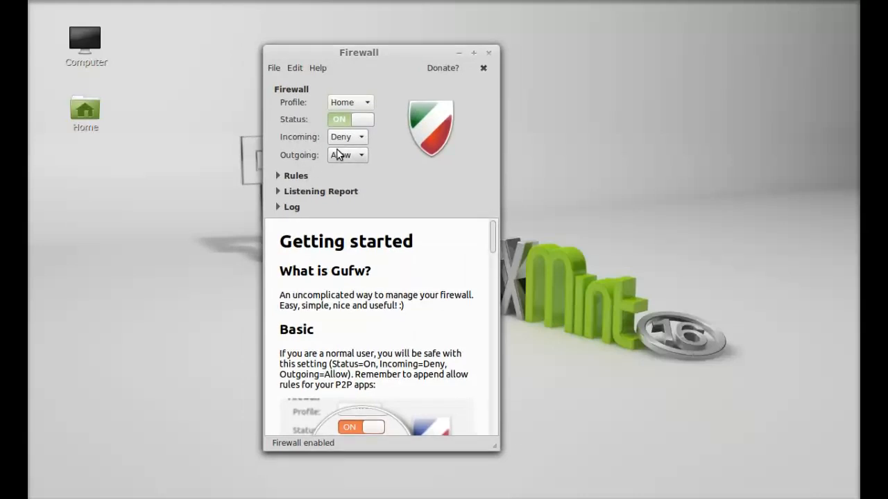
{"action": "mouse_move", "coordinate": [308, 146]}
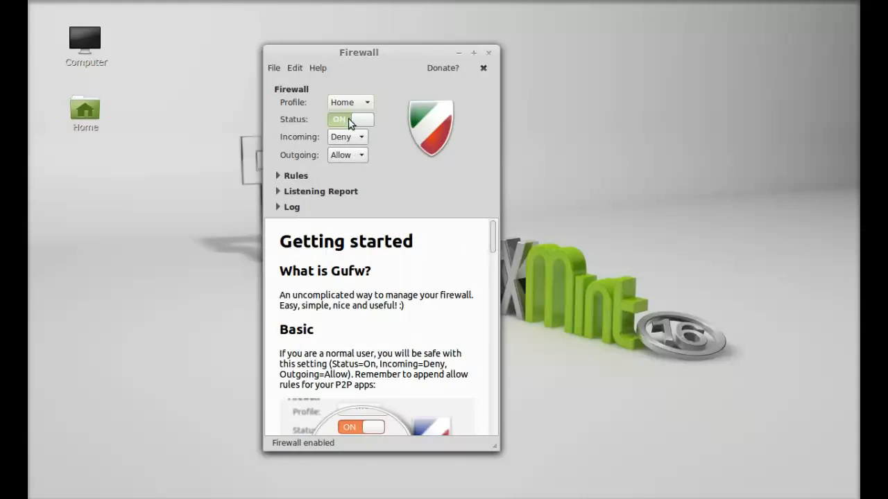
{"action": "mouse_move", "coordinate": [280, 195]}
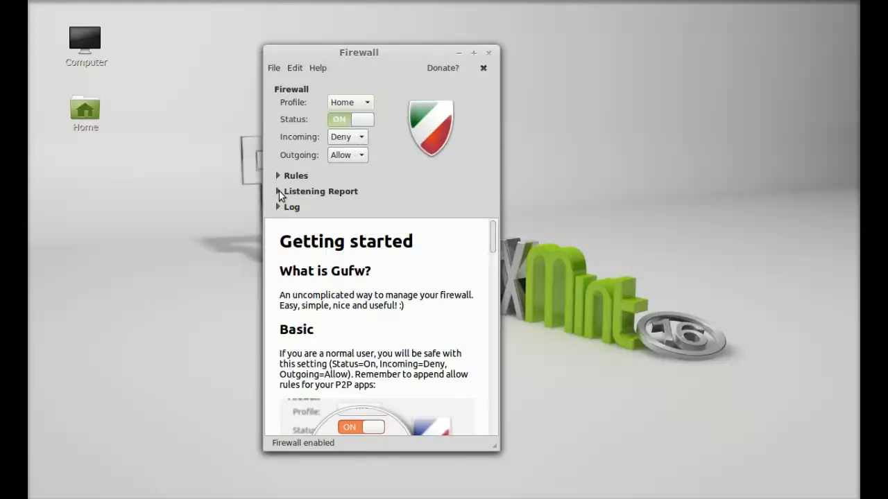
Step: Review the Listening Report of open ports, collapse it and expand the Log section
{"action": "left_click", "coordinate": [277, 191]}
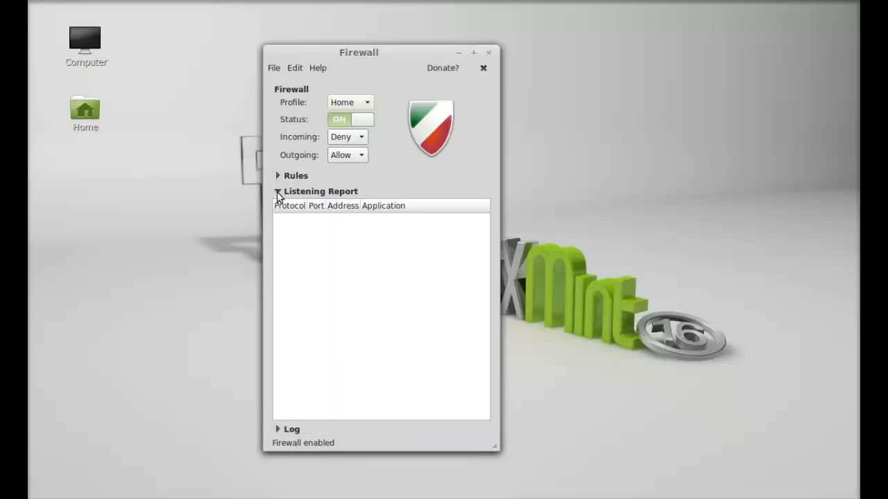
{"action": "left_click", "coordinate": [280, 191]}
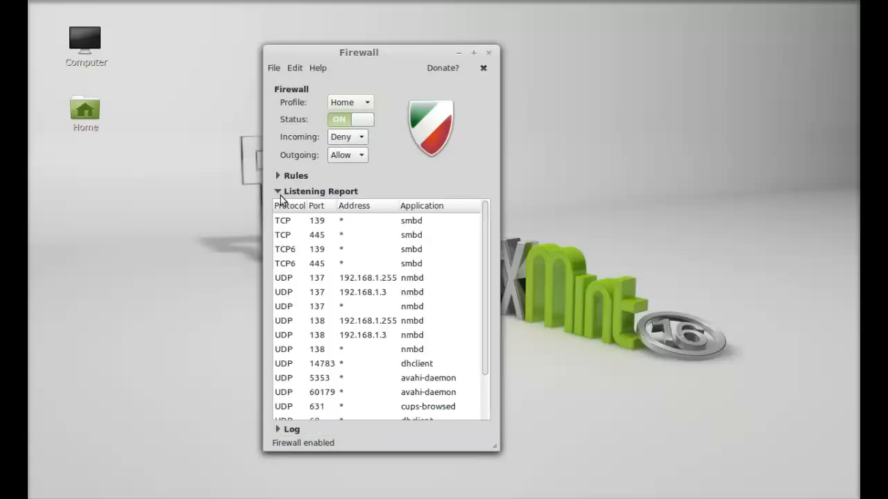
{"action": "mouse_move", "coordinate": [338, 319]}
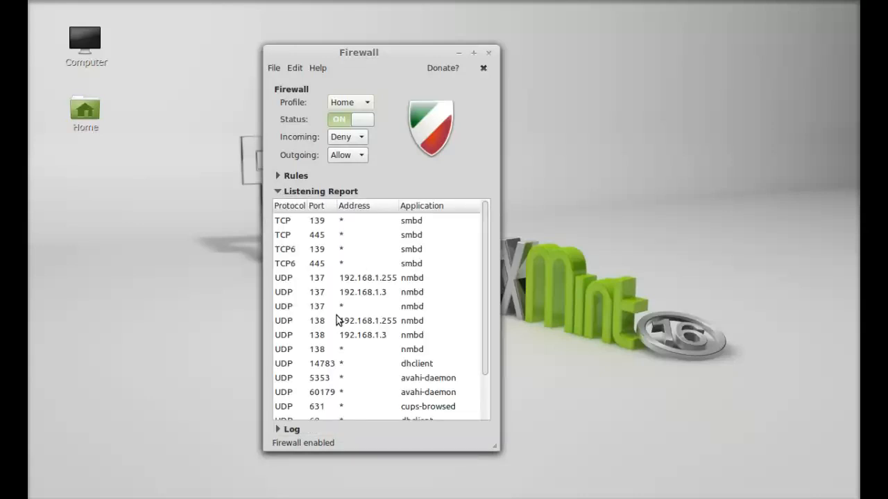
{"action": "mouse_move", "coordinate": [392, 327]}
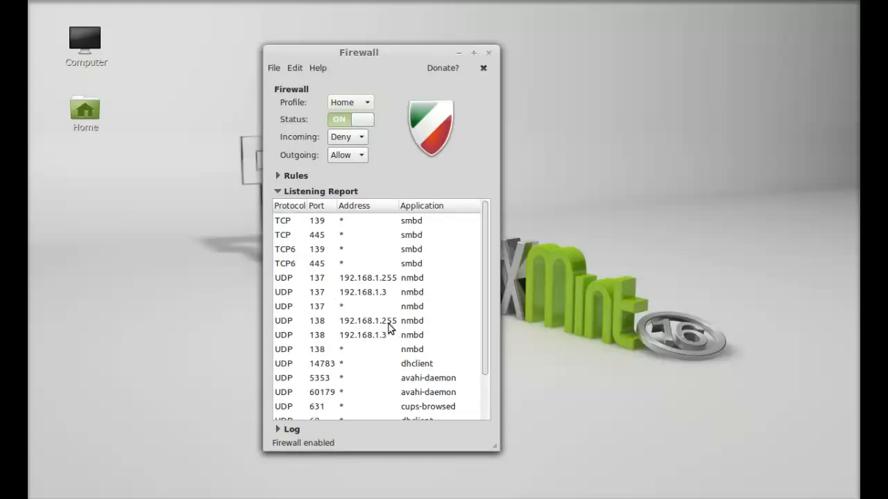
{"action": "mouse_move", "coordinate": [410, 321]}
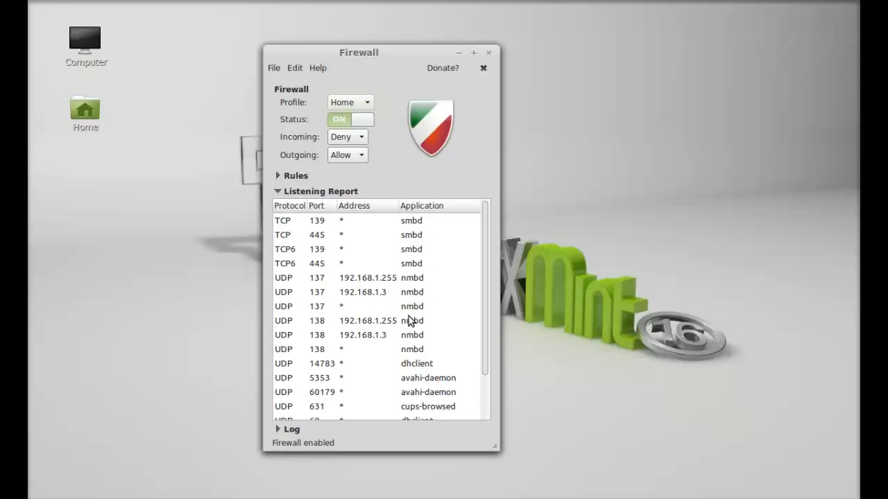
{"action": "mouse_move", "coordinate": [428, 339]}
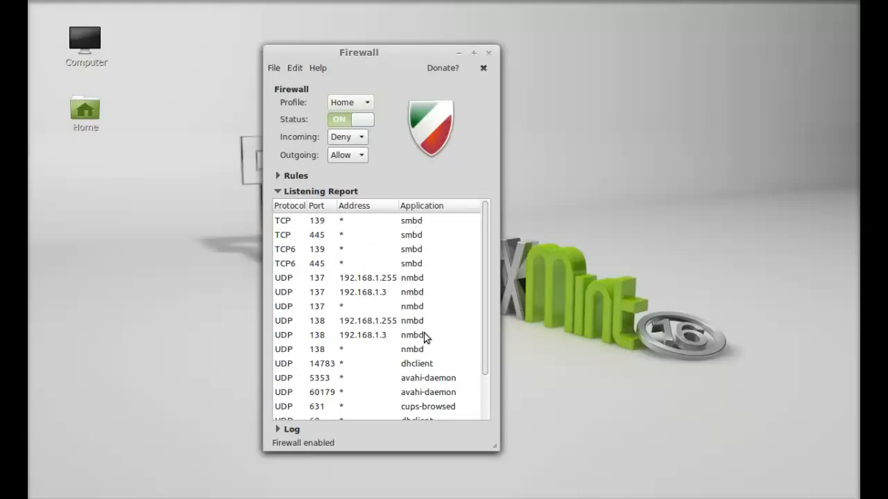
{"action": "mouse_move", "coordinate": [313, 231]}
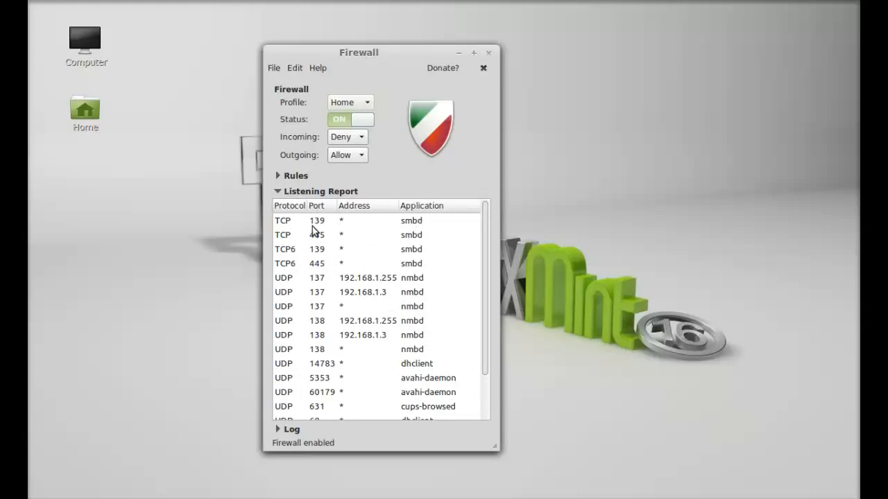
{"action": "mouse_move", "coordinate": [320, 299]}
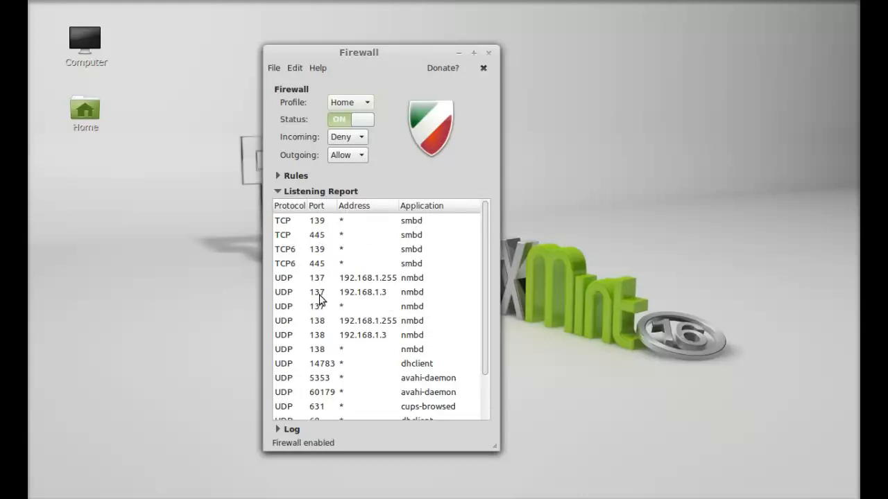
{"action": "mouse_move", "coordinate": [286, 229]}
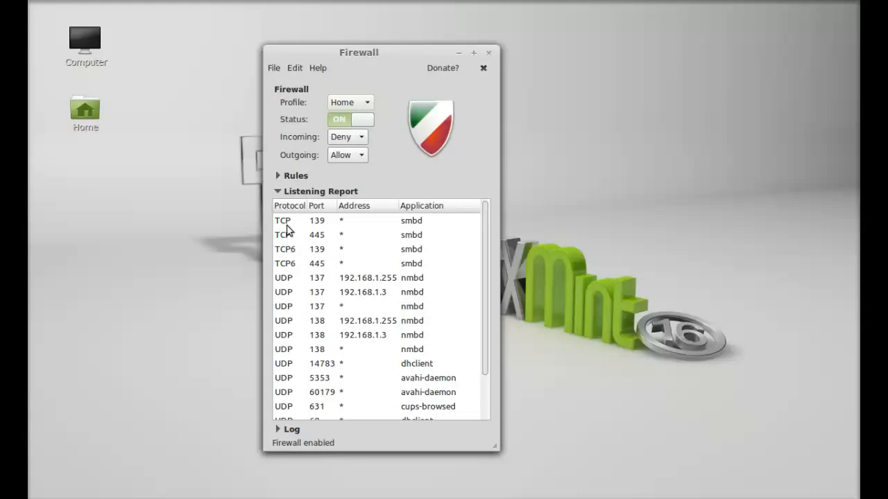
{"action": "left_click", "coordinate": [278, 192]}
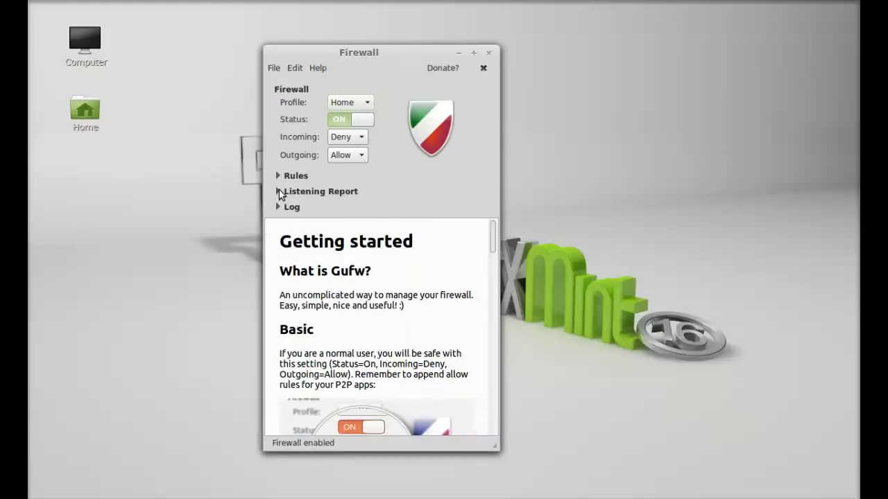
{"action": "mouse_move", "coordinate": [285, 227]}
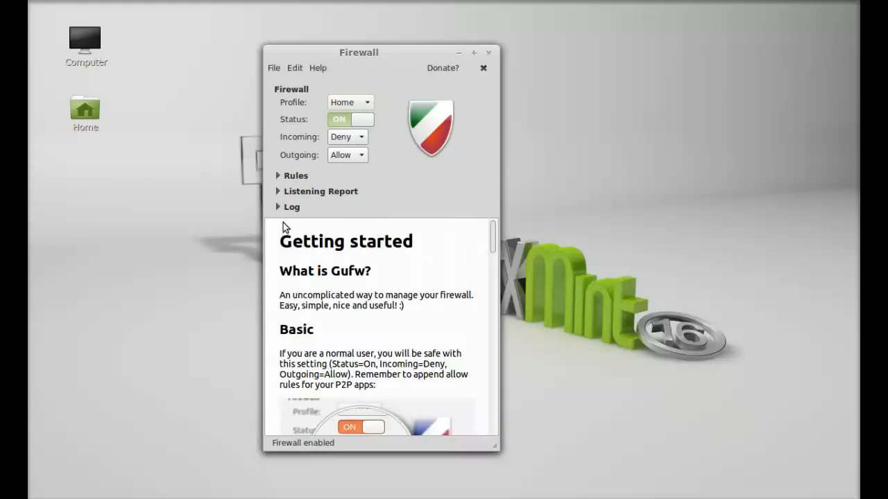
{"action": "left_click", "coordinate": [291, 207]}
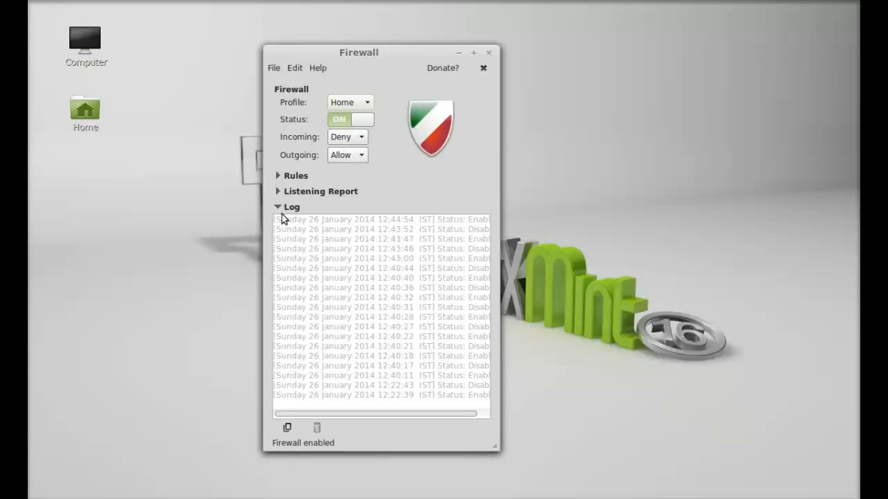
Step: Expand the Rules section, which lists no firewall rules yet
{"action": "left_click", "coordinate": [279, 175]}
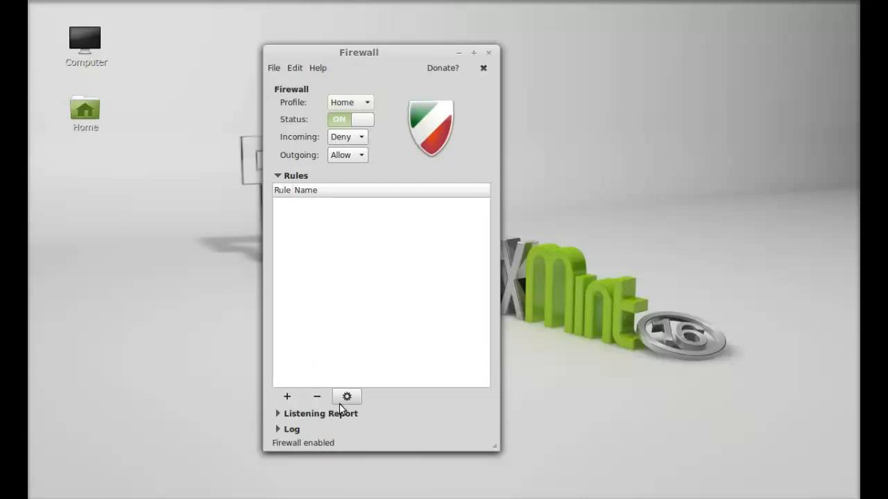
{"action": "mouse_move", "coordinate": [286, 397]}
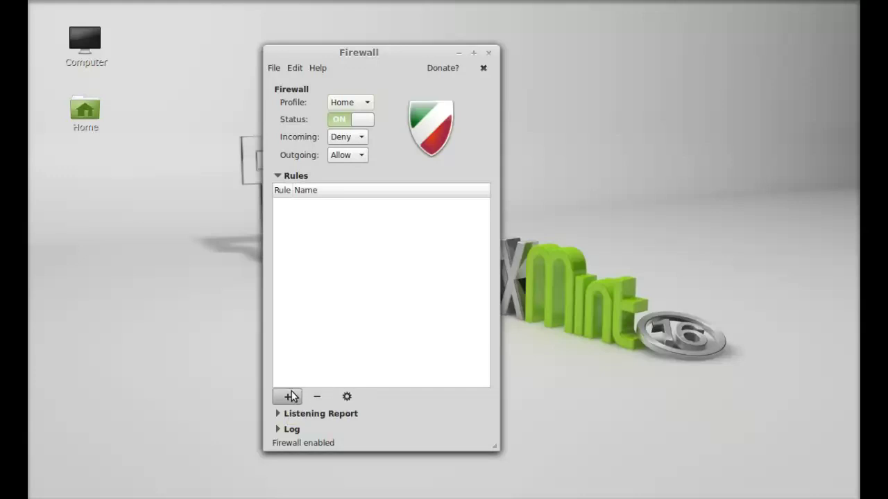
Step: Start a new rule with the + button and settle on the Simple rule form
{"action": "left_click", "coordinate": [286, 397]}
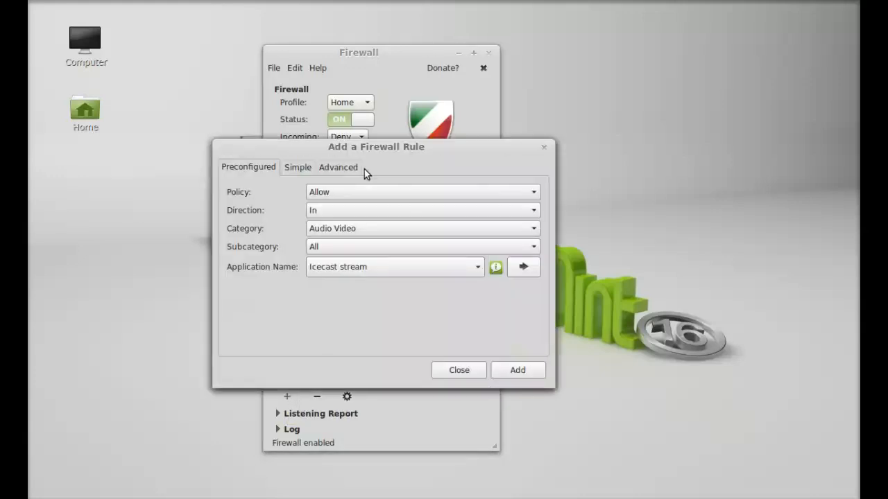
{"action": "left_click_drag", "start_coordinate": [375, 147], "coordinate": [450, 147]}
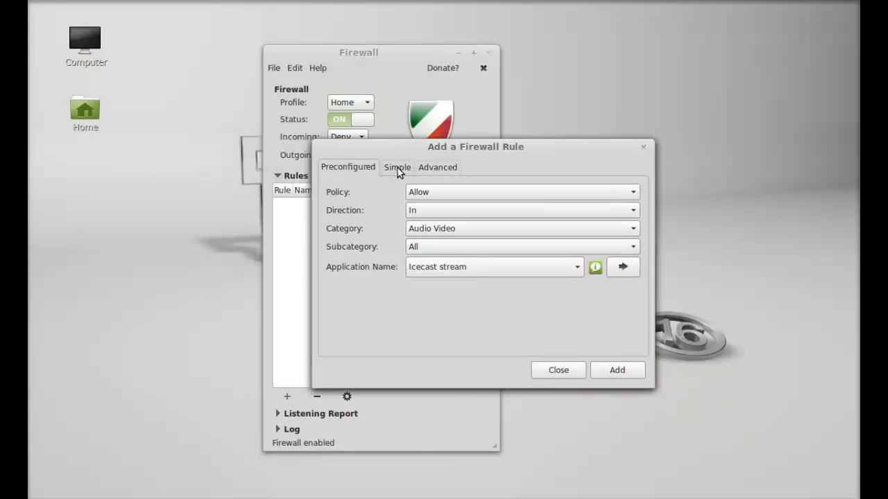
{"action": "left_click", "coordinate": [437, 167]}
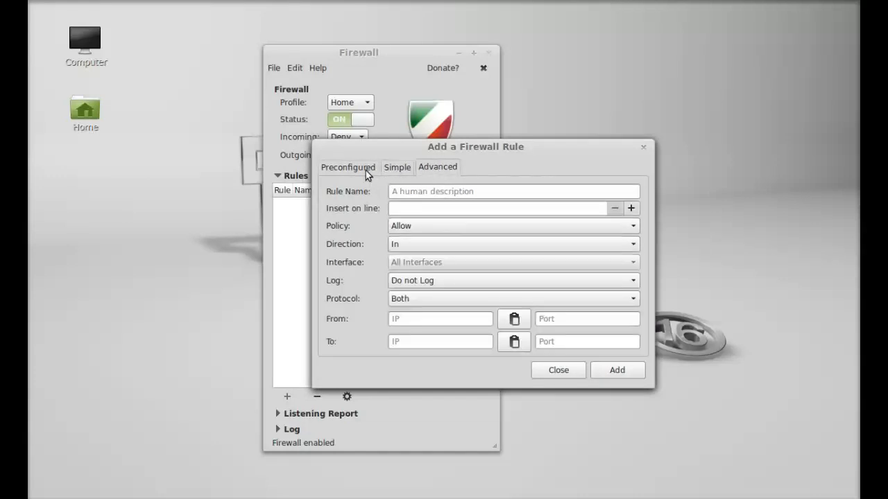
{"action": "left_click", "coordinate": [397, 167]}
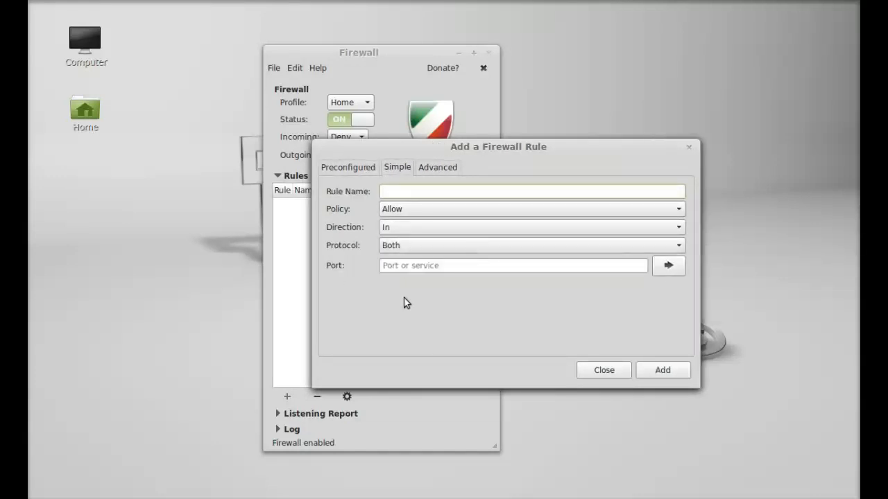
Step: Name the new rule 'my network' and keep Allow as its policy
{"action": "left_click", "coordinate": [530, 191]}
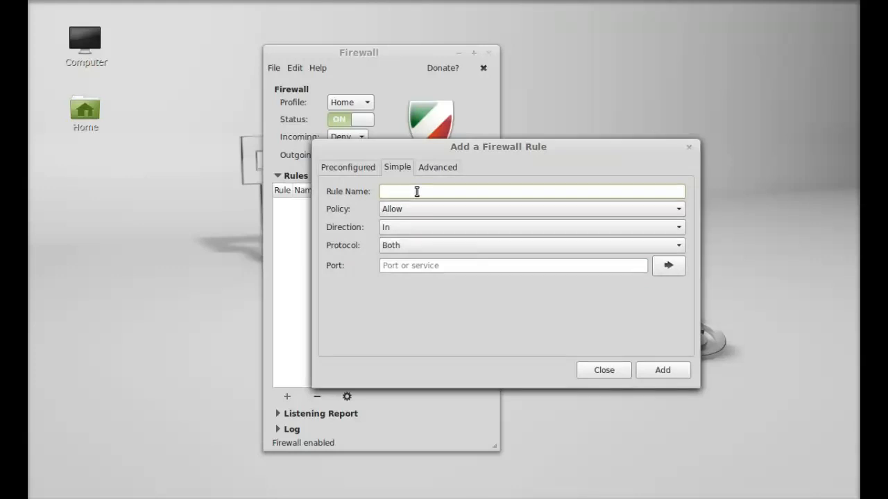
{"action": "type", "text": "n"}
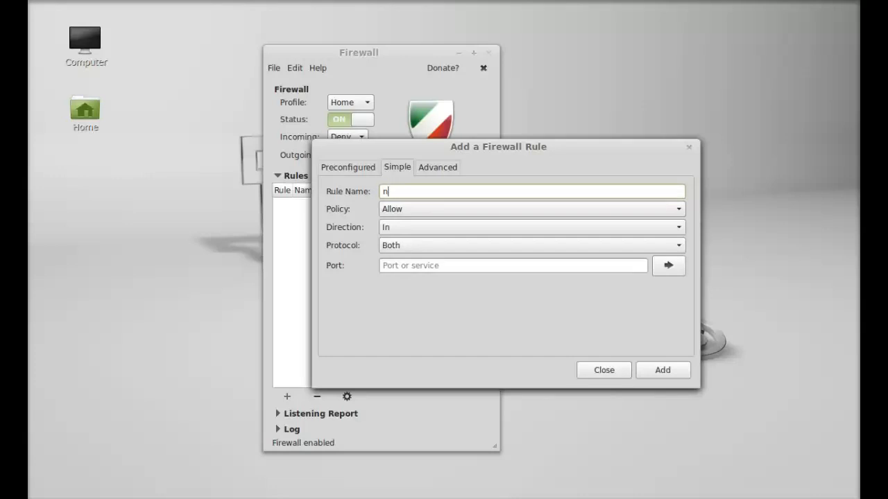
{"action": "type", "text": "my net"}
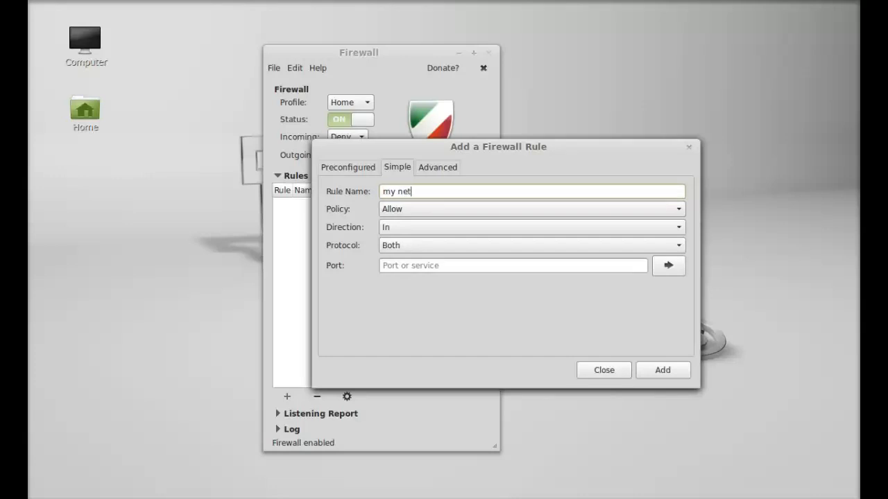
{"action": "type", "text": "work"}
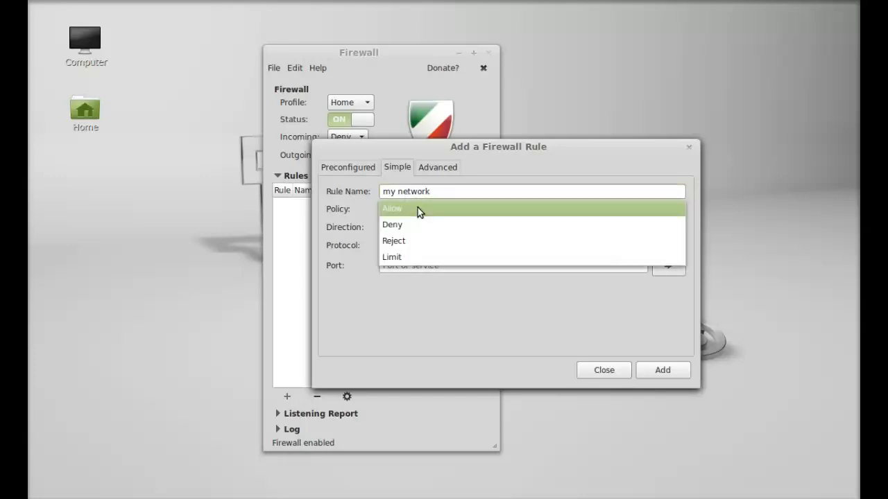
{"action": "left_click", "coordinate": [392, 208]}
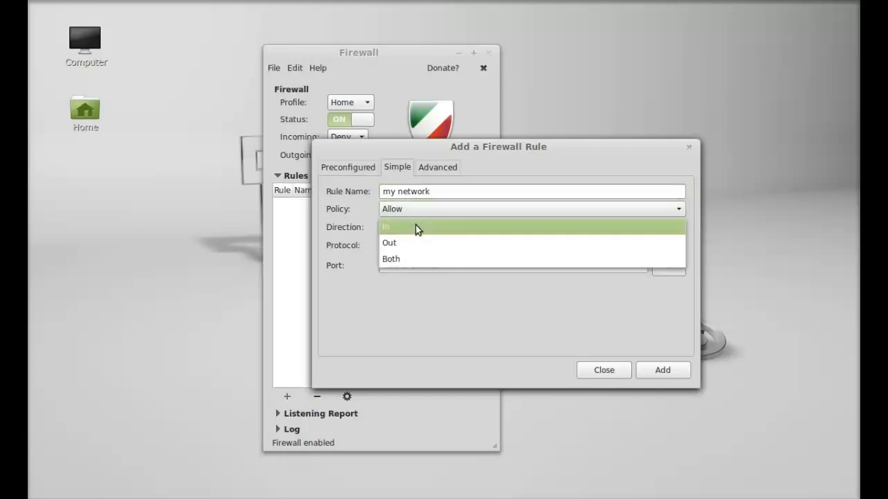
Step: Set the rule to TCP port 22 and add it to the firewall
{"action": "left_click", "coordinate": [386, 227]}
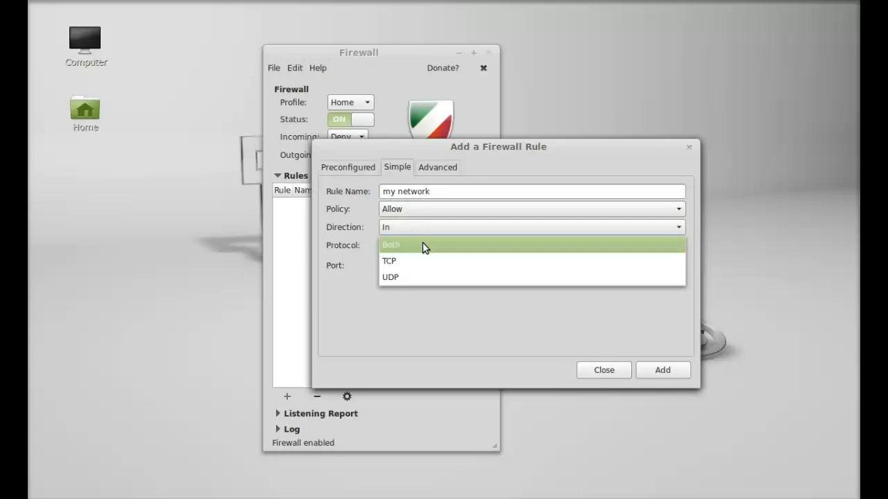
{"action": "mouse_move", "coordinate": [425, 247]}
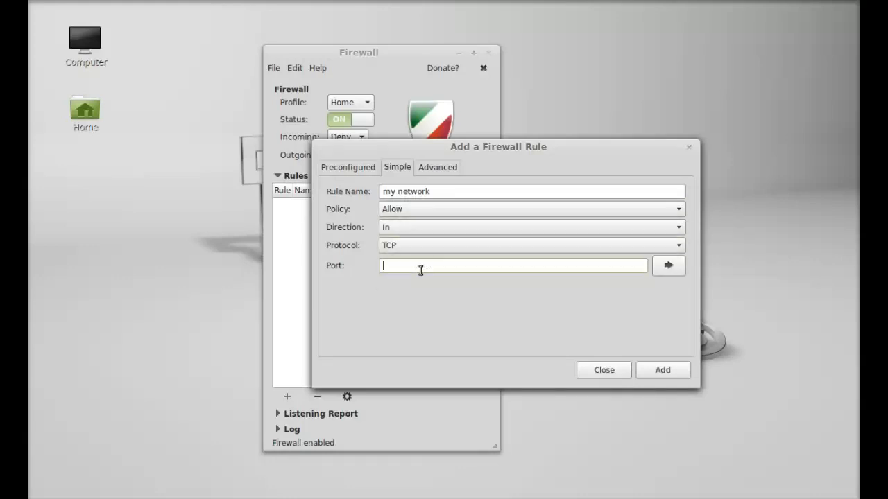
{"action": "type", "text": "2"}
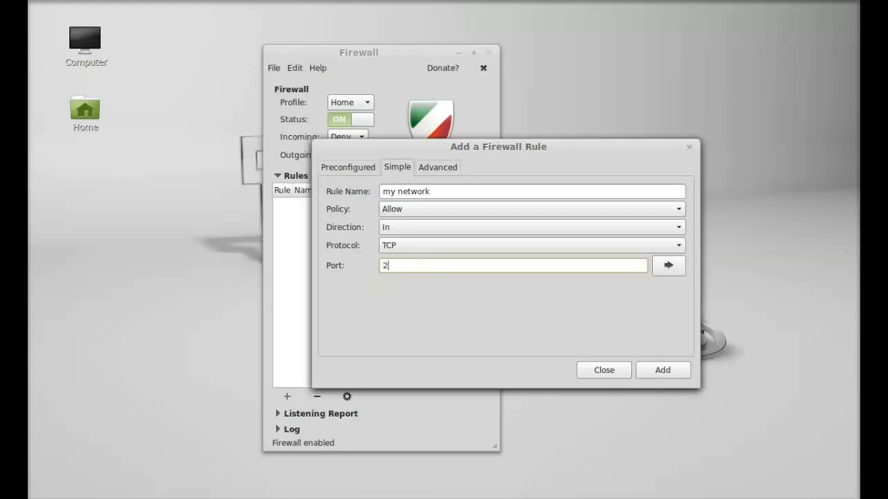
{"action": "key", "text": "BackSpace"}
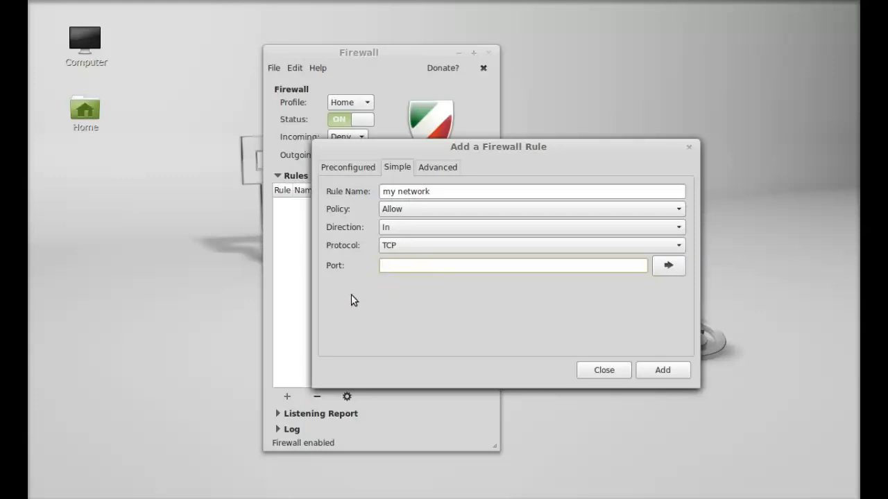
{"action": "type", "text": "22"}
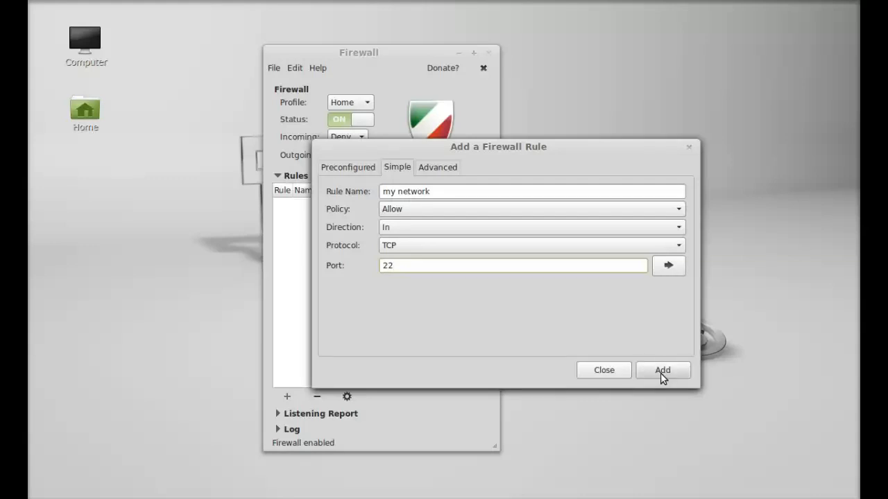
{"action": "left_click", "coordinate": [662, 369]}
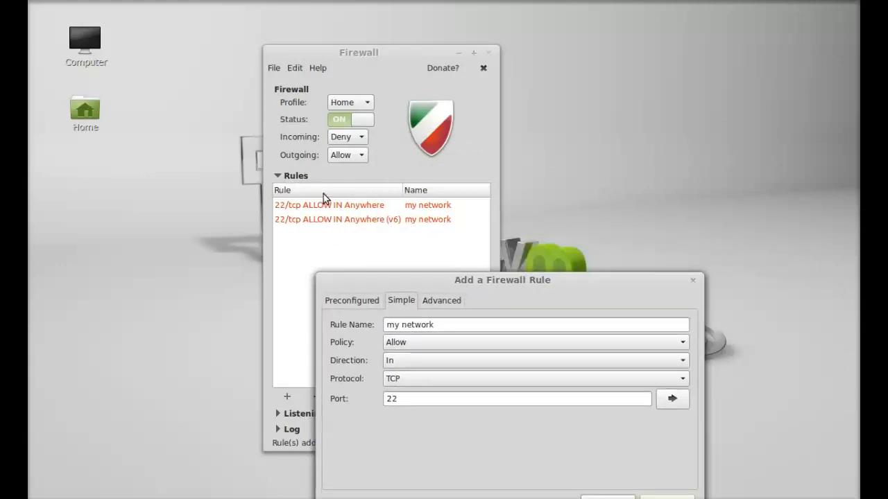
{"action": "mouse_move", "coordinate": [405, 229]}
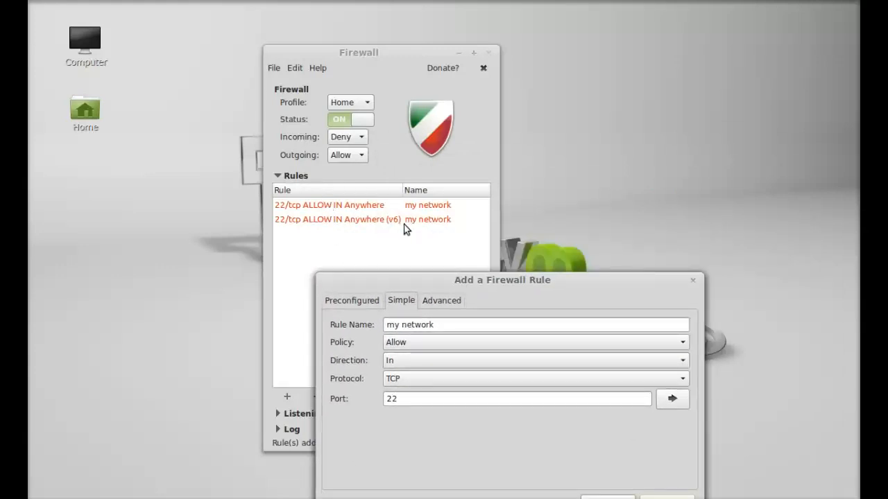
Step: Look over the Advanced rule form and close the Add a Firewall Rule dialog without adding more
{"action": "left_click", "coordinate": [441, 300]}
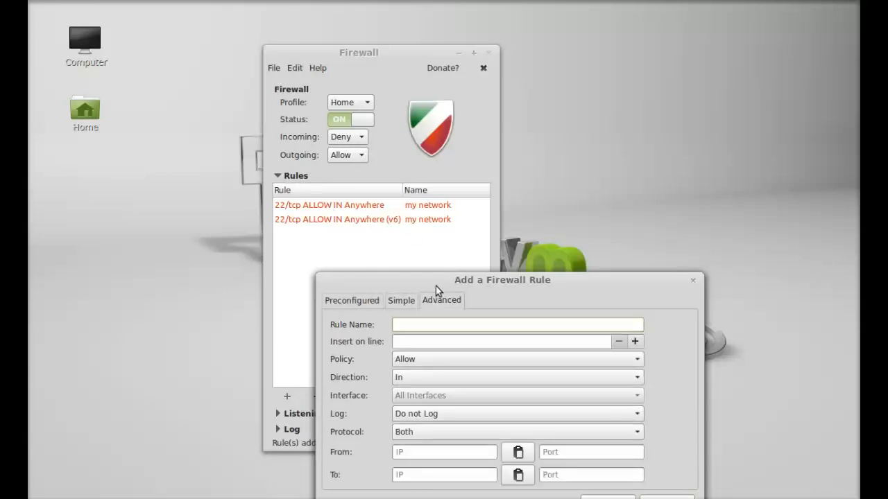
{"action": "left_click_drag", "start_coordinate": [502, 281], "coordinate": [502, 244]}
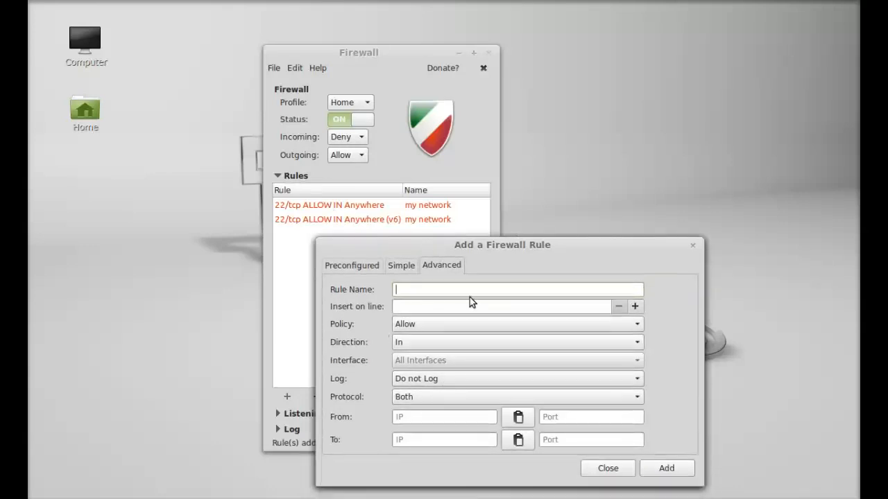
{"action": "mouse_move", "coordinate": [349, 269]}
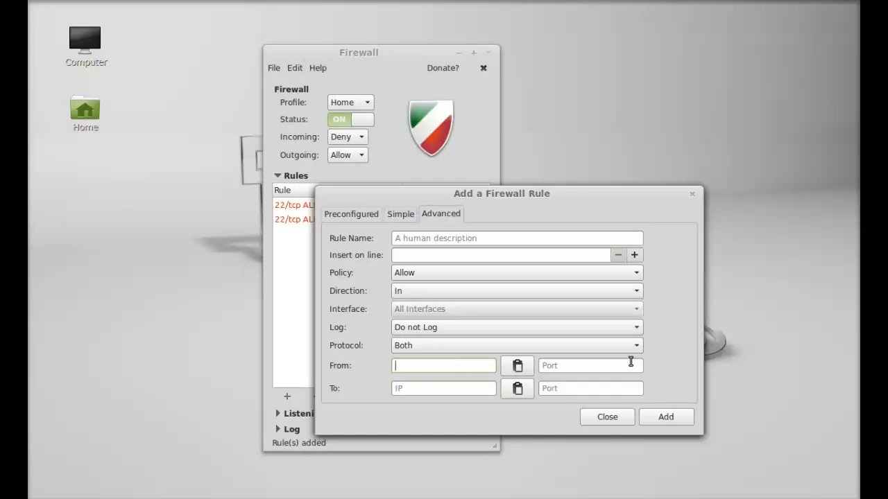
{"action": "left_click", "coordinate": [590, 366]}
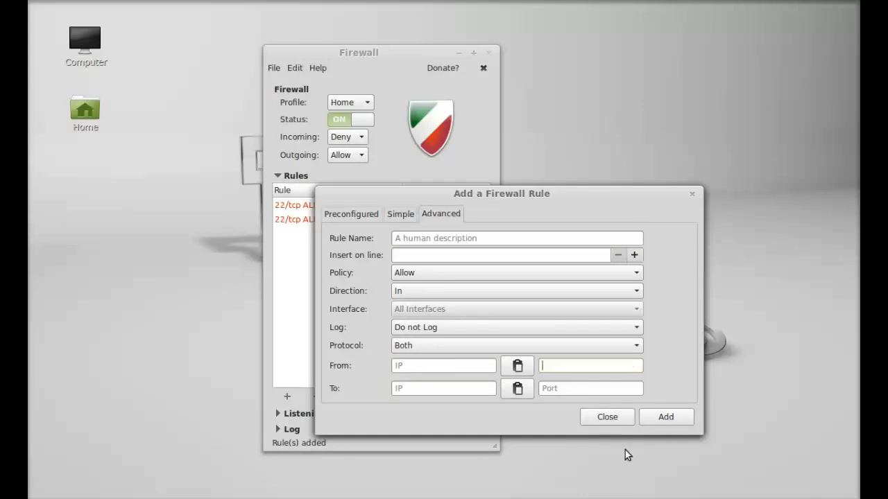
{"action": "left_click", "coordinate": [606, 416]}
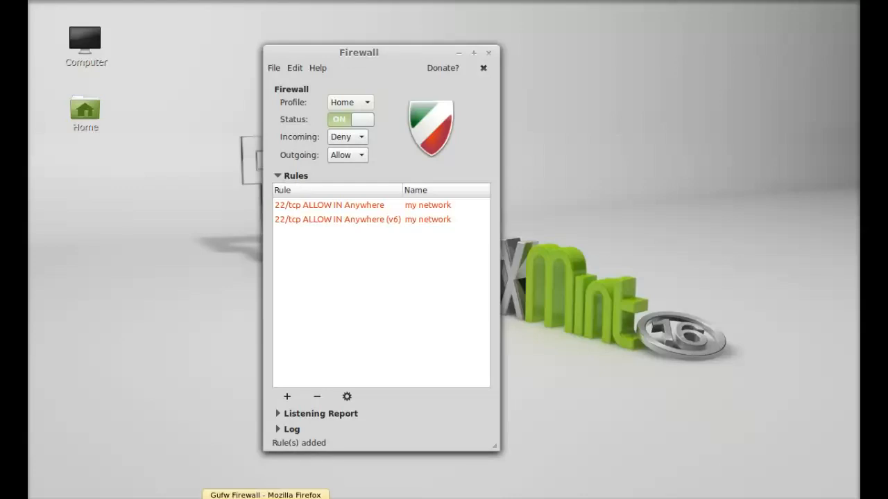
Step: Bring Firefox's gufw.org page forward and follow its Documentation link to the community help page
{"action": "left_click", "coordinate": [267, 494]}
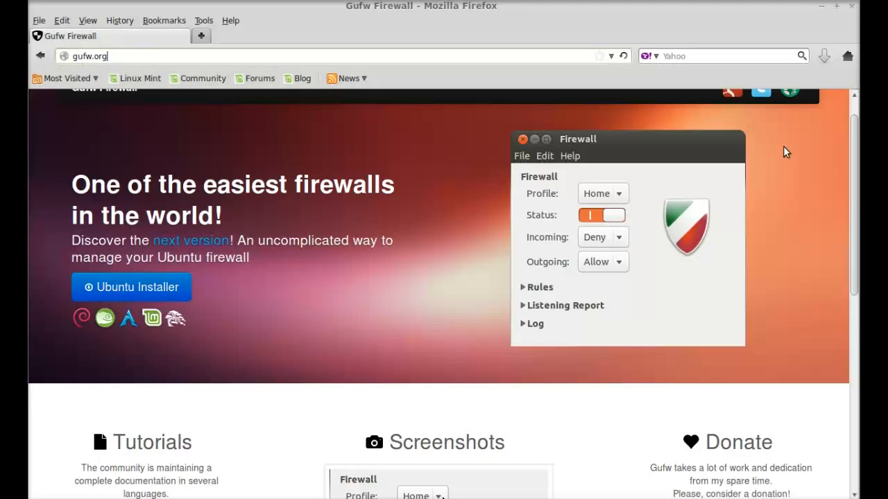
{"action": "scroll", "scroll_direction": "down", "scroll_amount": 3}
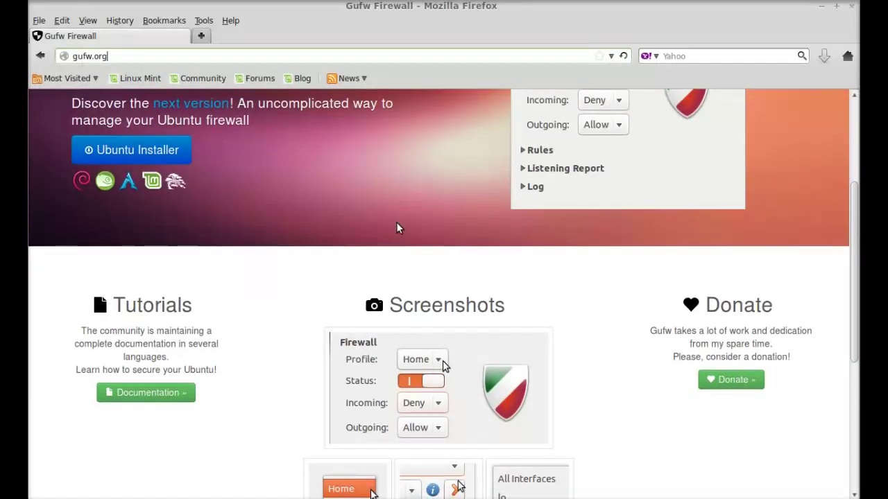
{"action": "left_click", "coordinate": [145, 393]}
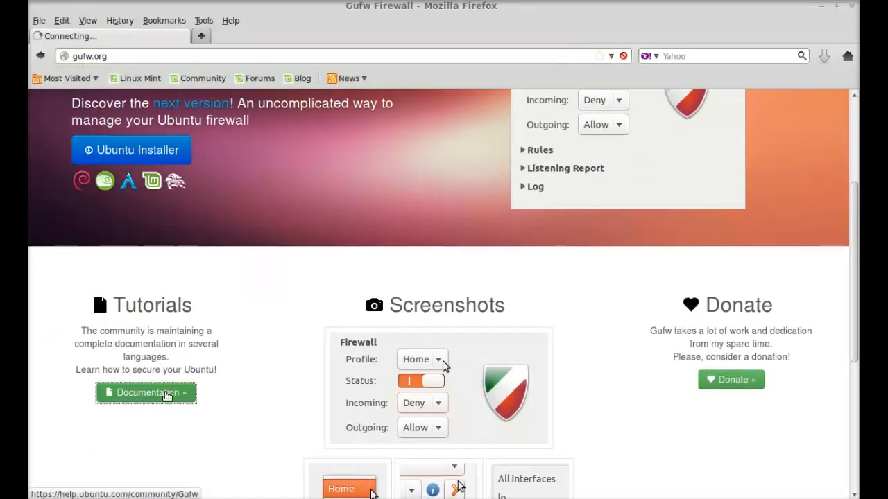
{"action": "mouse_move", "coordinate": [109, 394]}
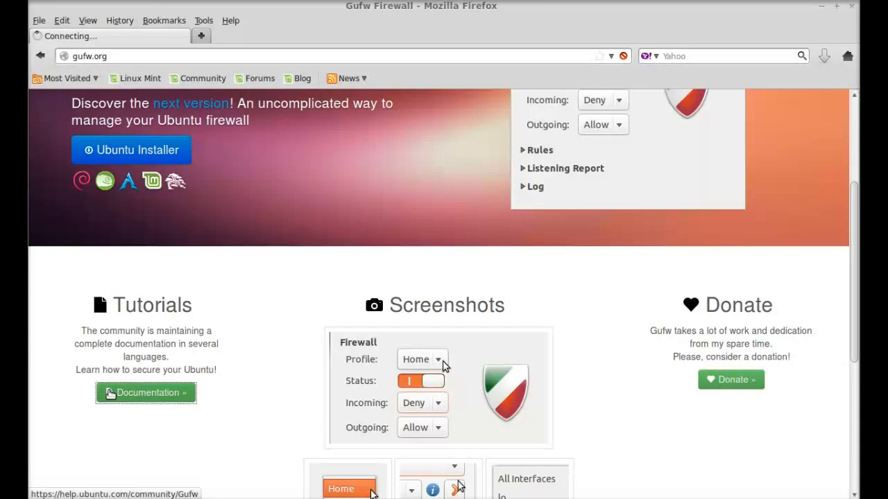
{"action": "left_click", "coordinate": [145, 393]}
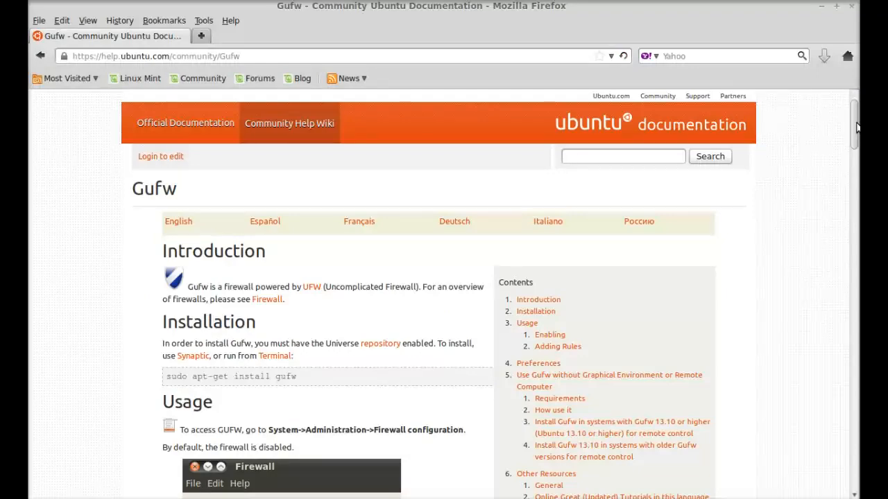
{"action": "scroll", "scroll_direction": "down", "scroll_amount": 3}
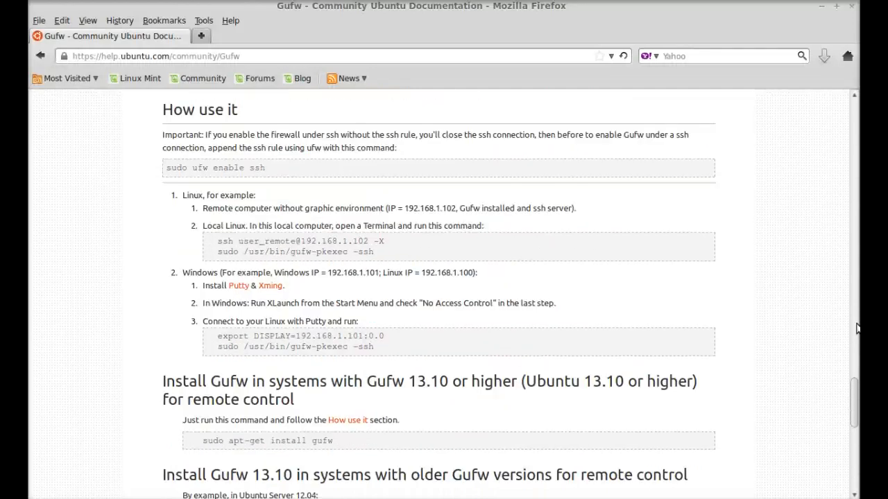
{"action": "scroll", "scroll_direction": "up", "scroll_amount": 3}
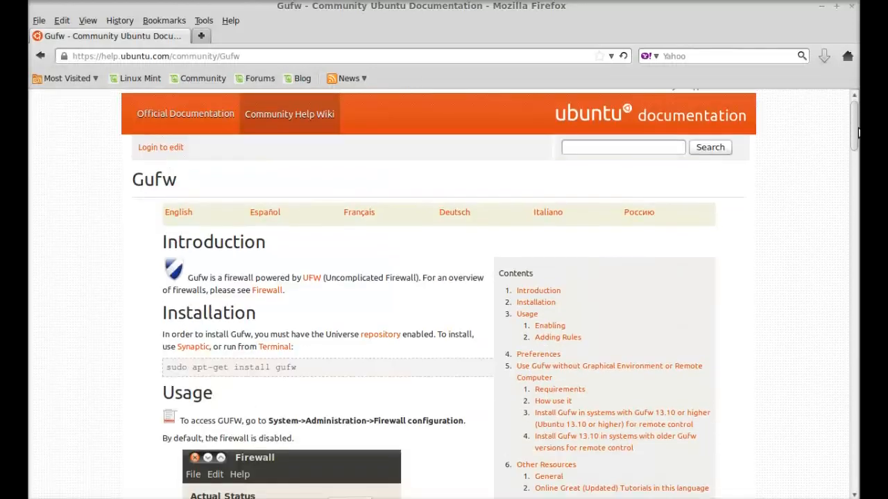
{"action": "scroll", "scroll_direction": "up", "scroll_amount": 3}
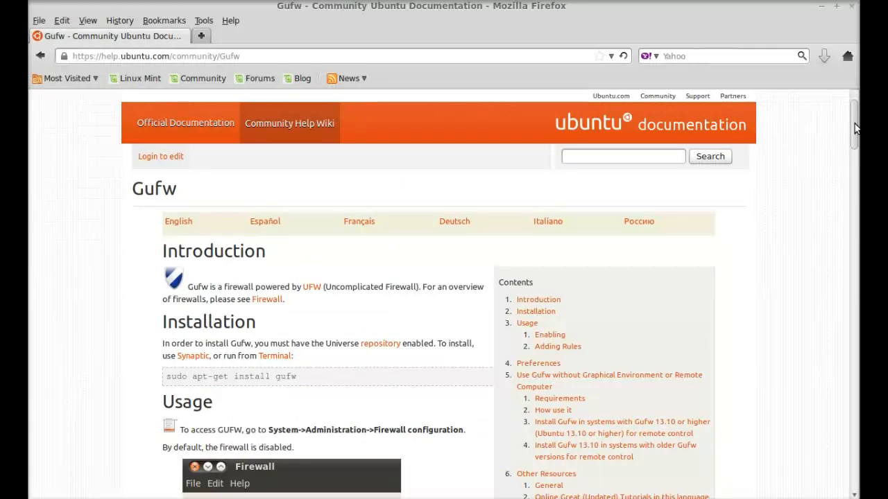
{"action": "scroll", "scroll_direction": "down", "scroll_amount": 3}
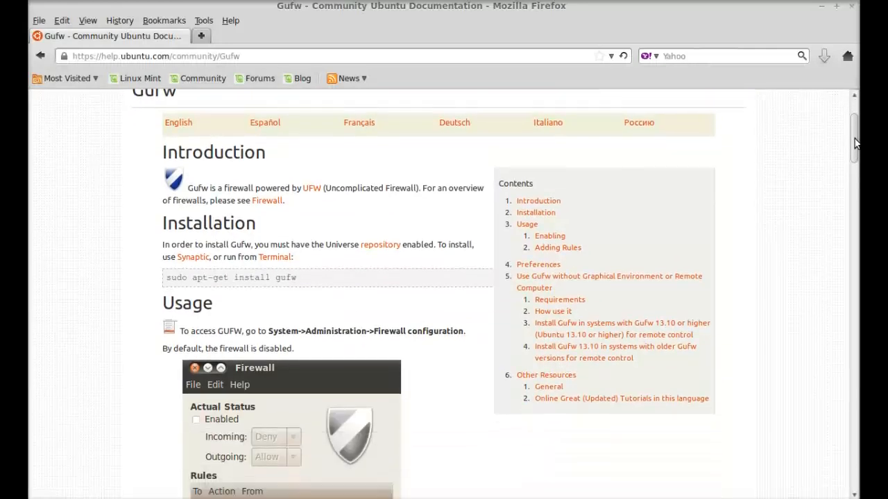
{"action": "scroll", "scroll_direction": "down", "scroll_amount": 3}
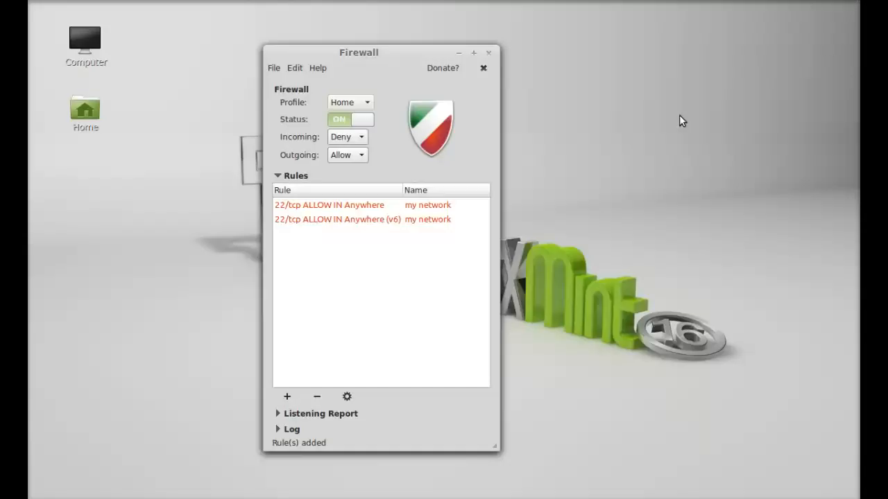
{"action": "mouse_move", "coordinate": [538, 142]}
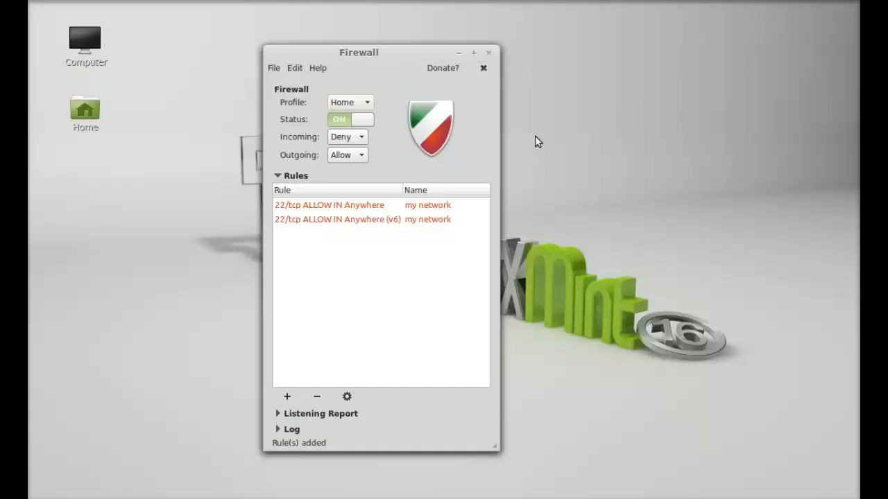
{"action": "mouse_move", "coordinate": [472, 211]}
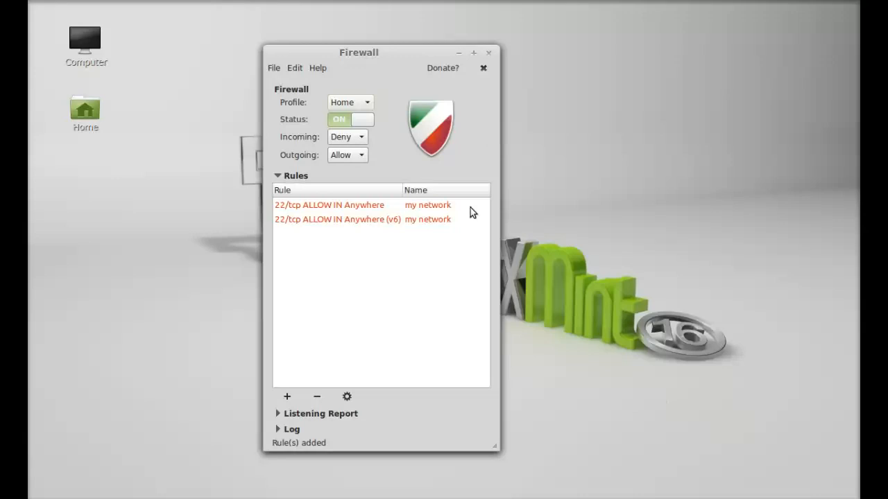
Step: Close the Gufw Firewall window, leaving the Linux Mint desktop
{"action": "left_click", "coordinate": [483, 67]}
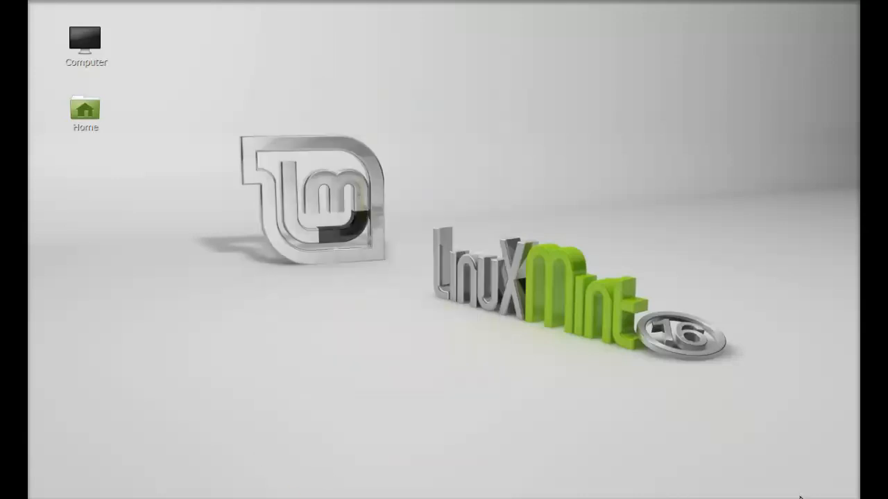